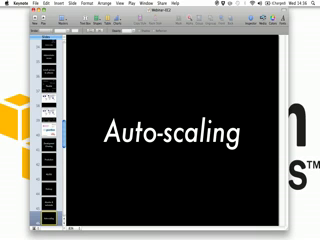
- Select the Free tier slide thumbnail to display the "For new customers" slide
left_click(45, 128)
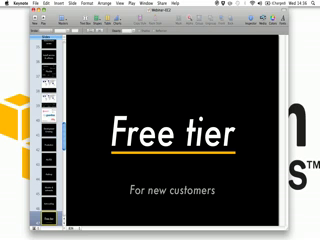